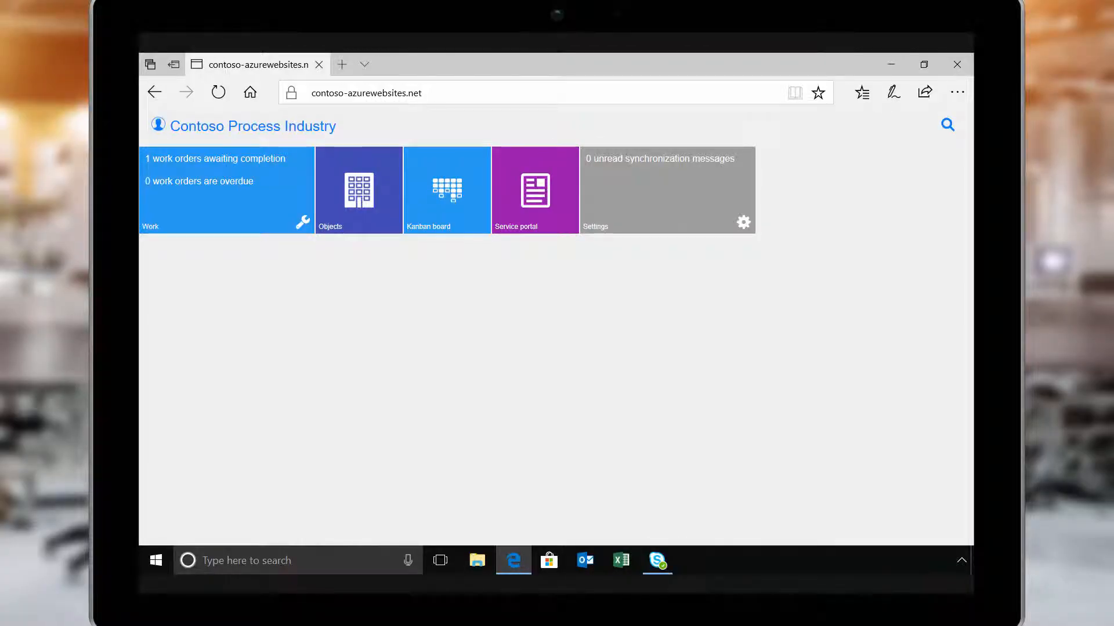
Open work order WO-000012 for the motor noise and view its Scheduled overview
click(226, 189)
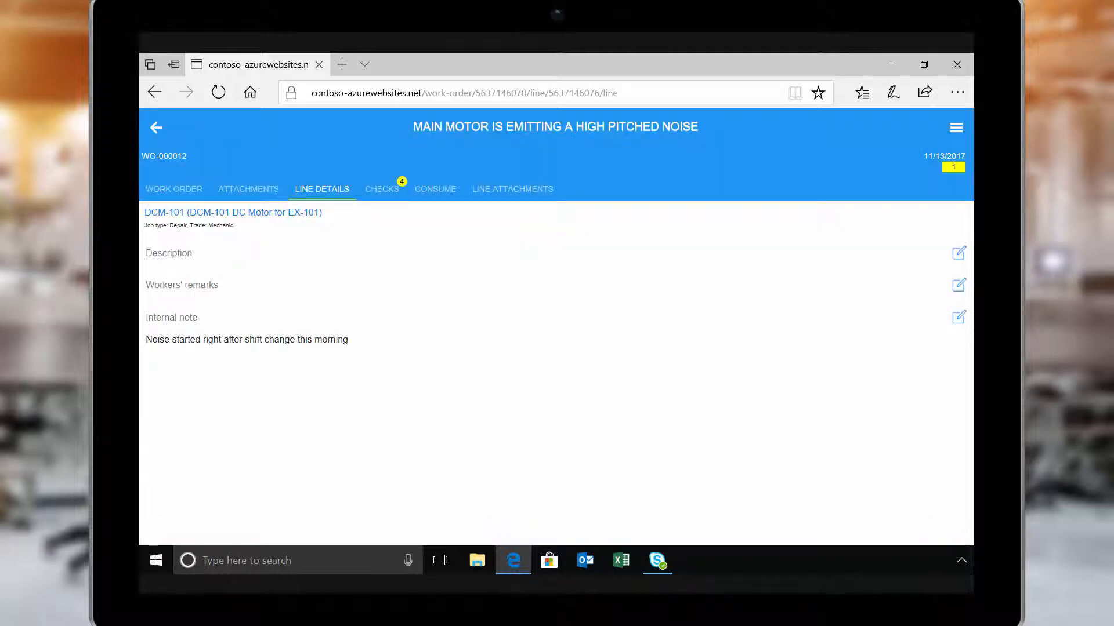
click(173, 189)
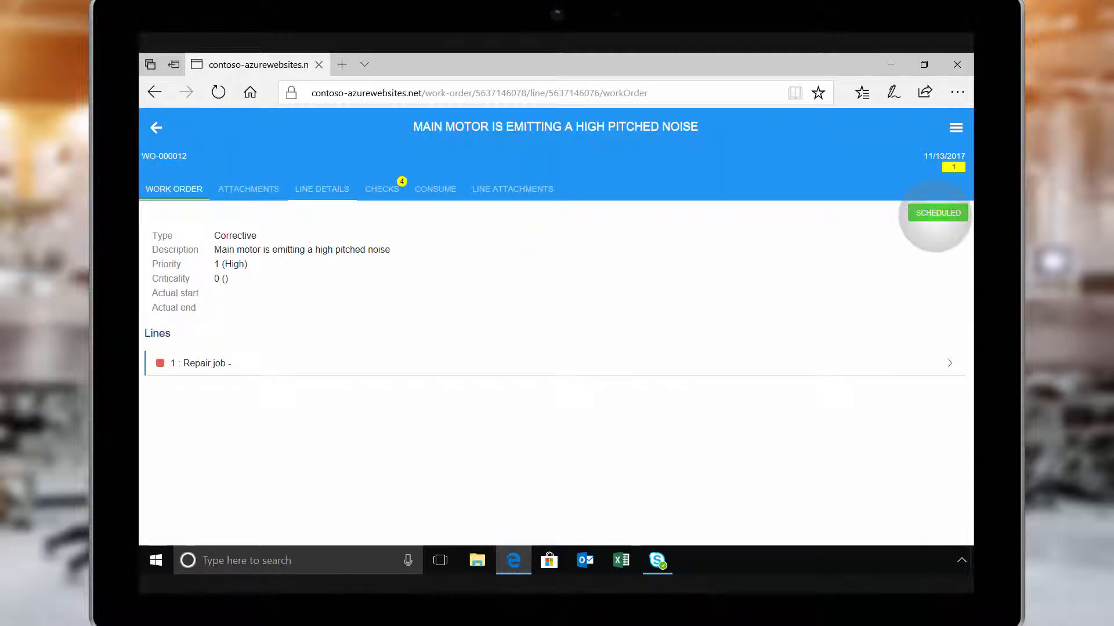
Set WO-000012 to InProgress, started 11/13/2017 9:24 AM, and view the repair line details
click(937, 212)
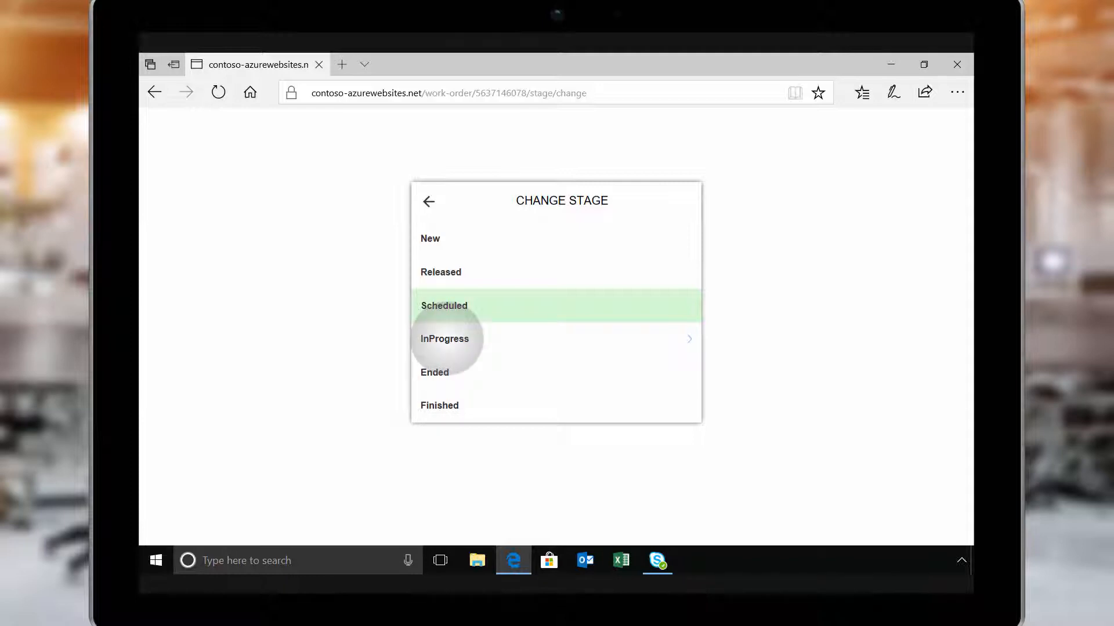
click(443, 338)
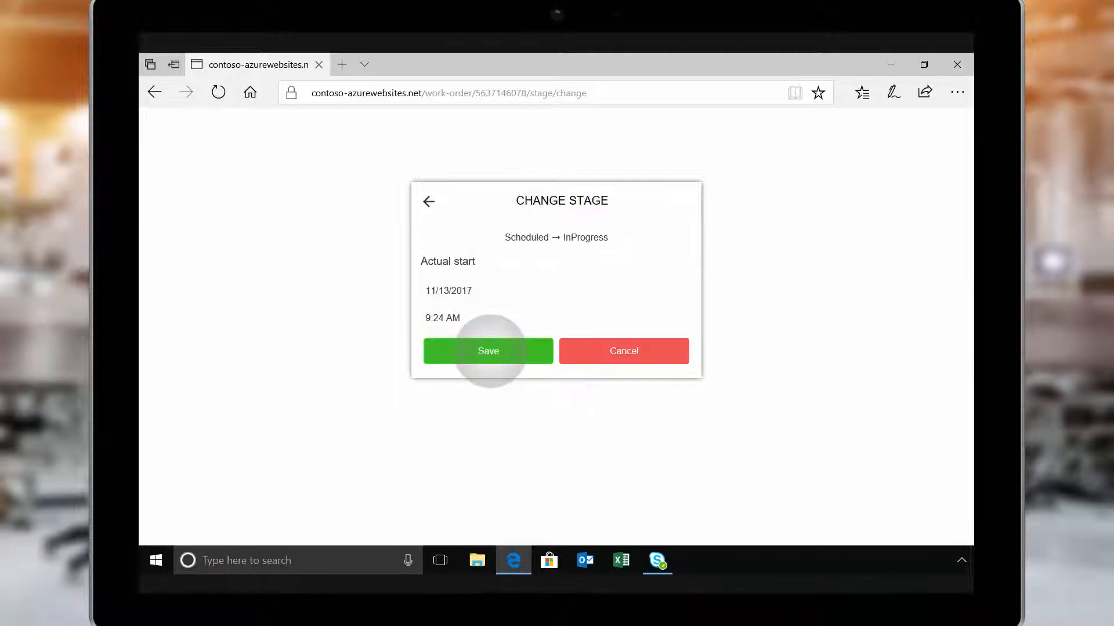
click(487, 351)
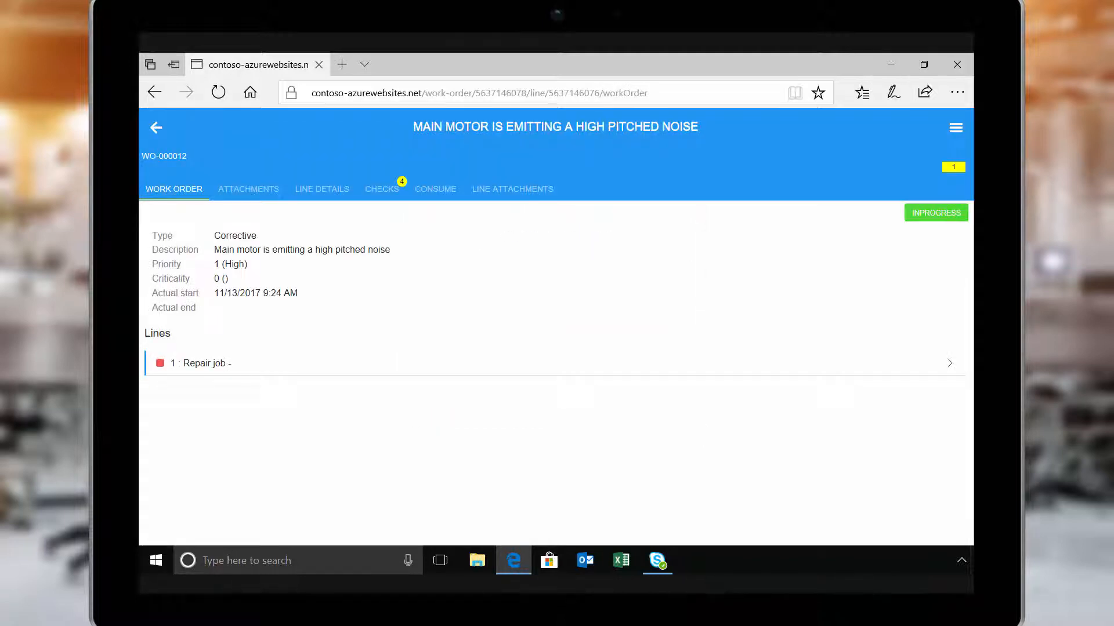
click(321, 189)
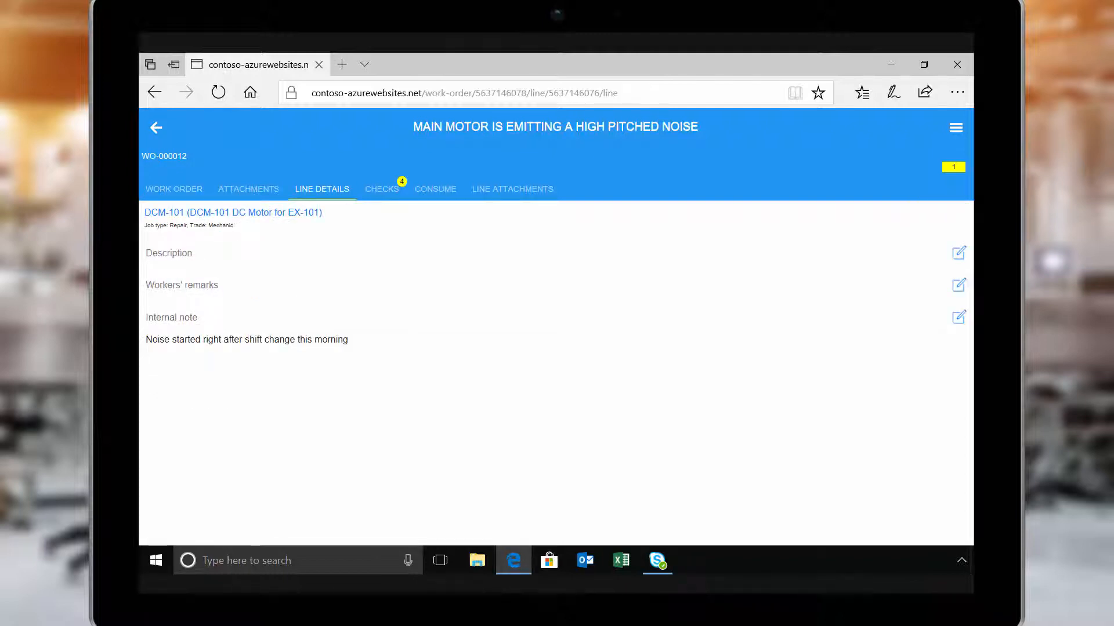
Review the DCM-101 motor record, return to the line, and bring up the checks
click(232, 212)
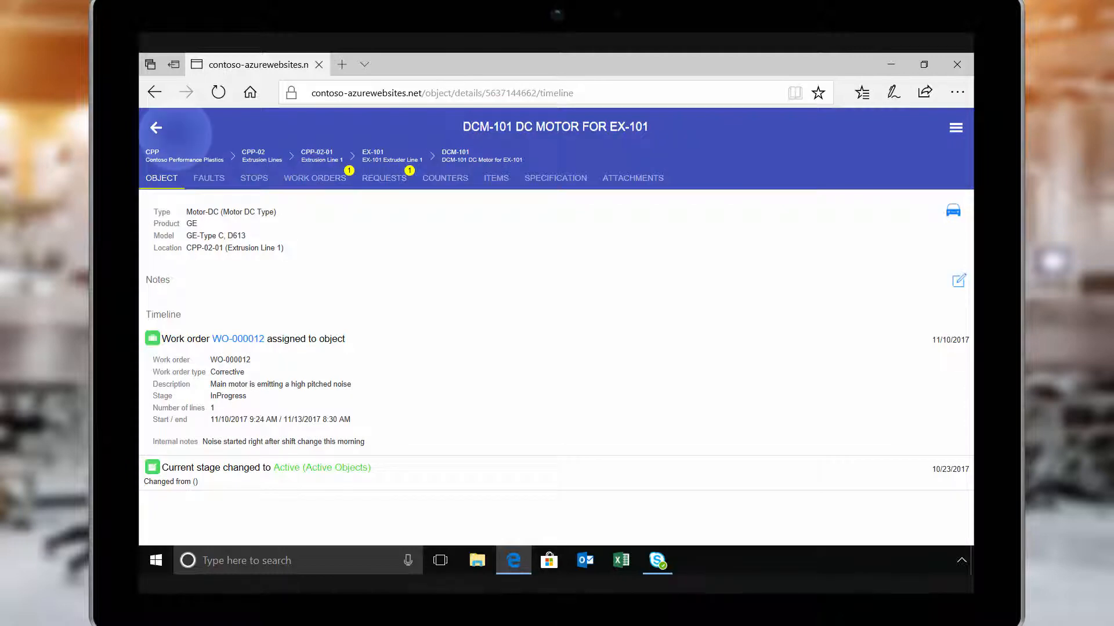
click(238, 338)
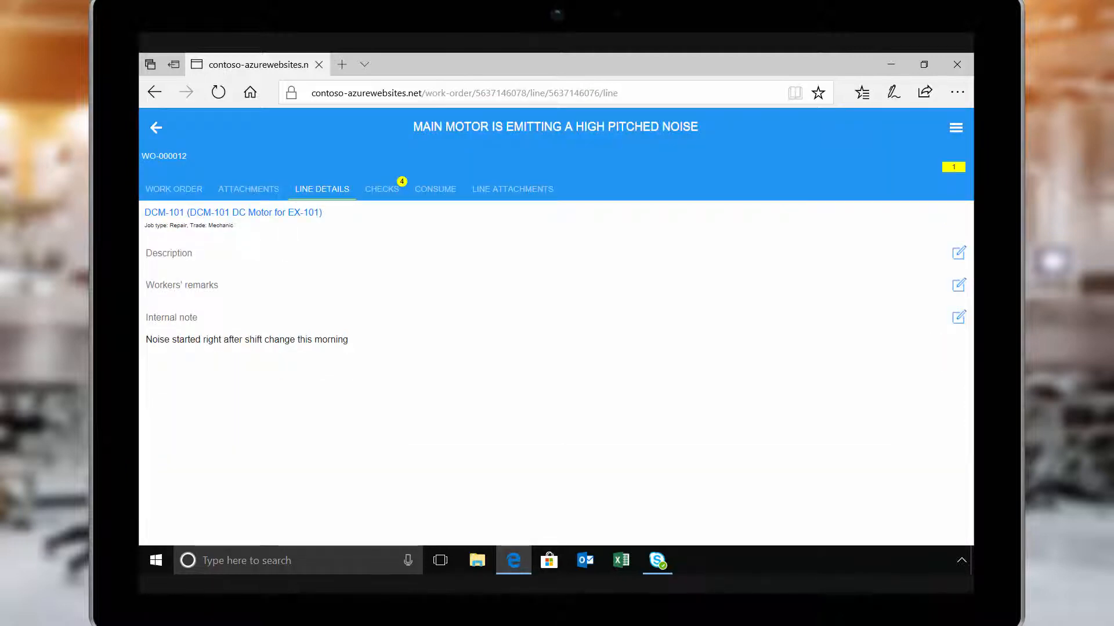
click(381, 190)
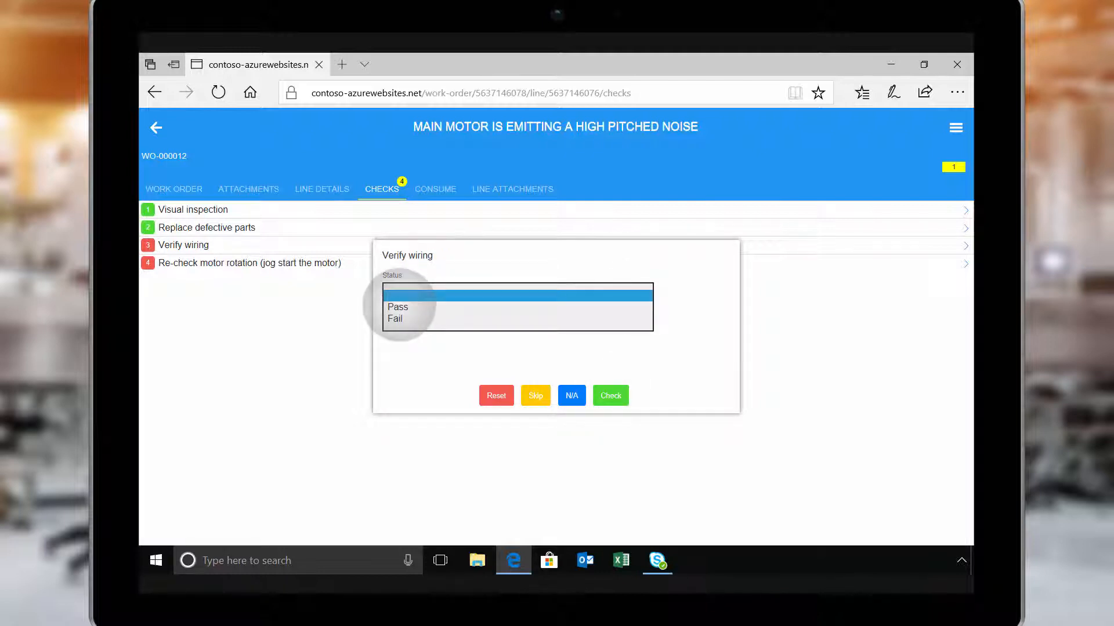
Pass the Verify wiring and motor rotation checks, saving the repair notes
click(398, 307)
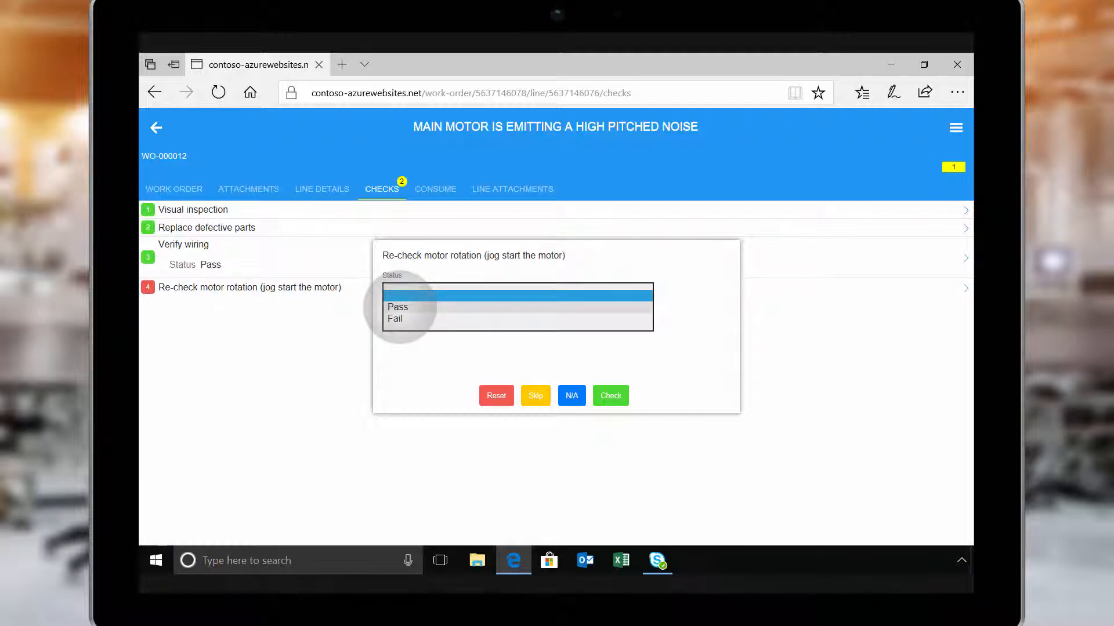
click(398, 306)
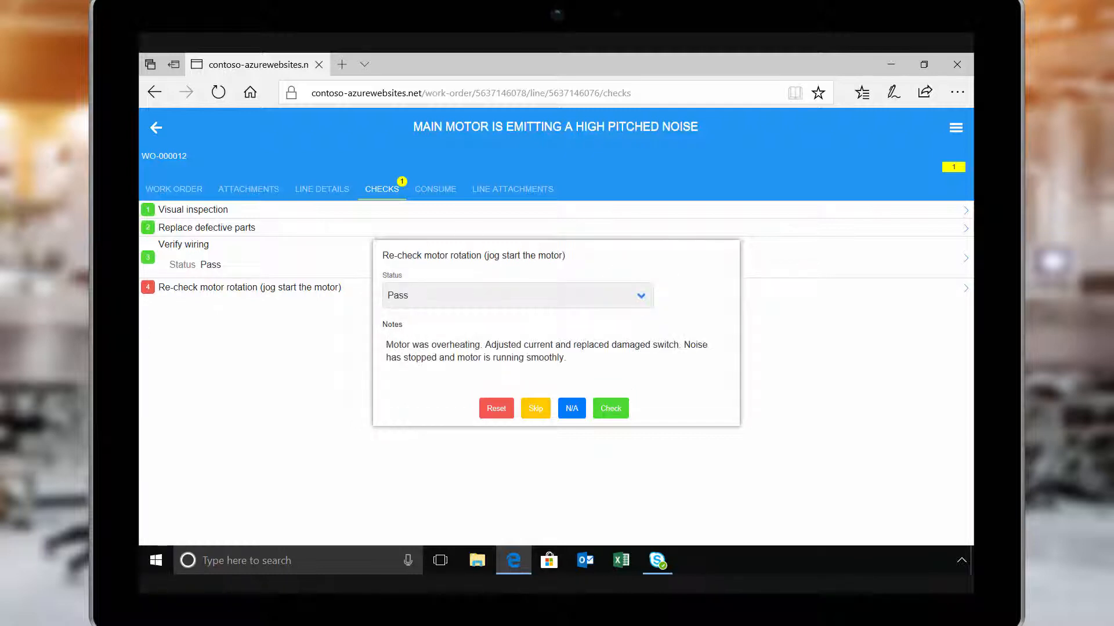
click(610, 408)
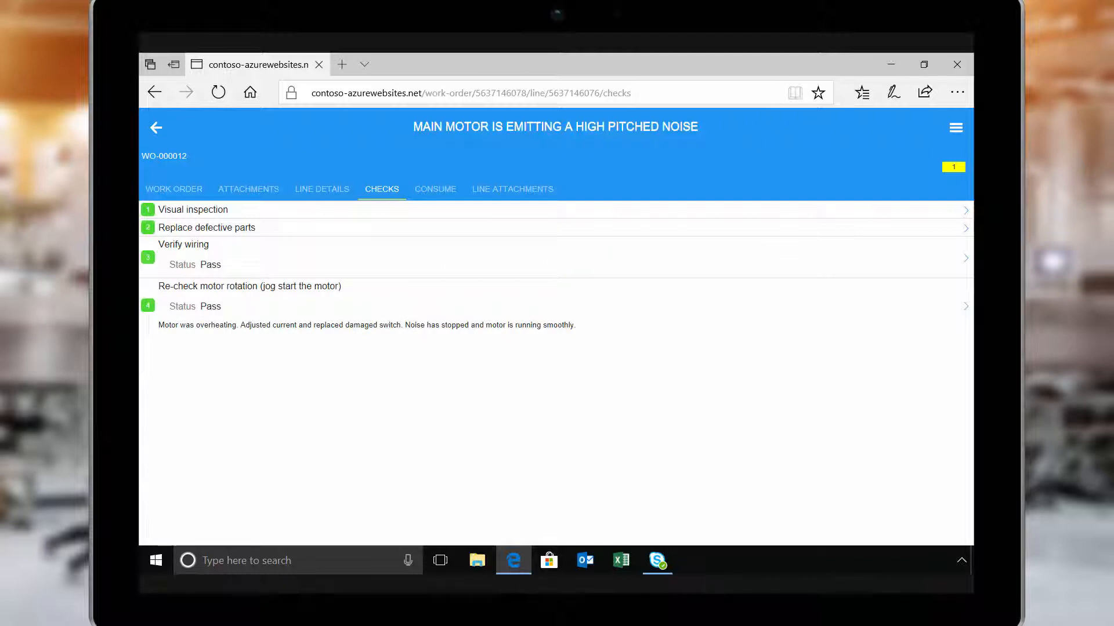
Attach the photo image.jpg to the work order
click(248, 189)
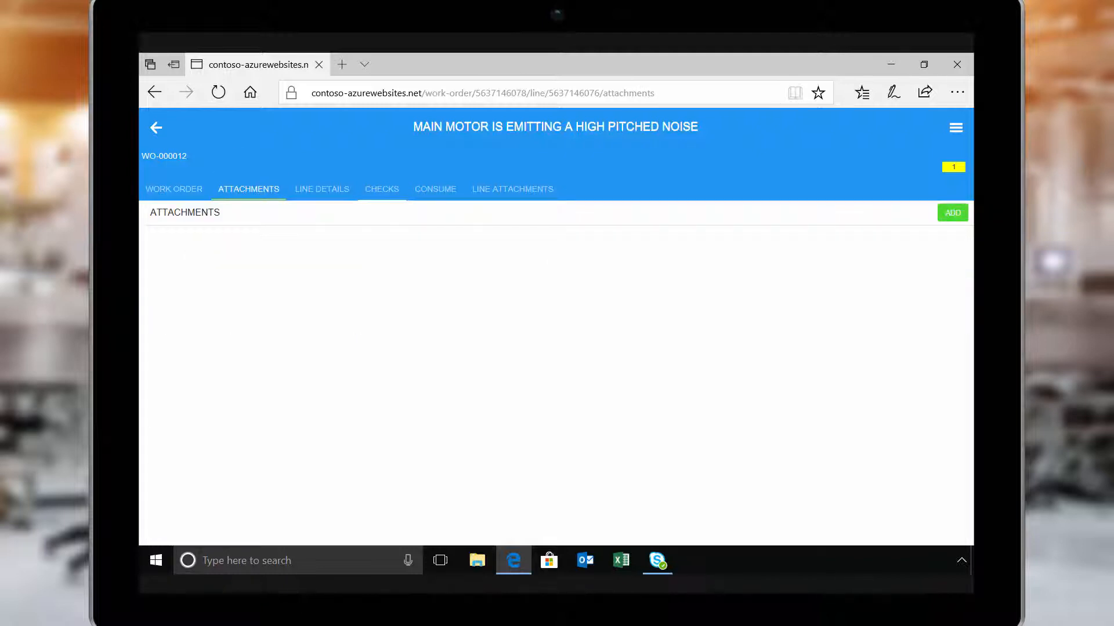
click(952, 213)
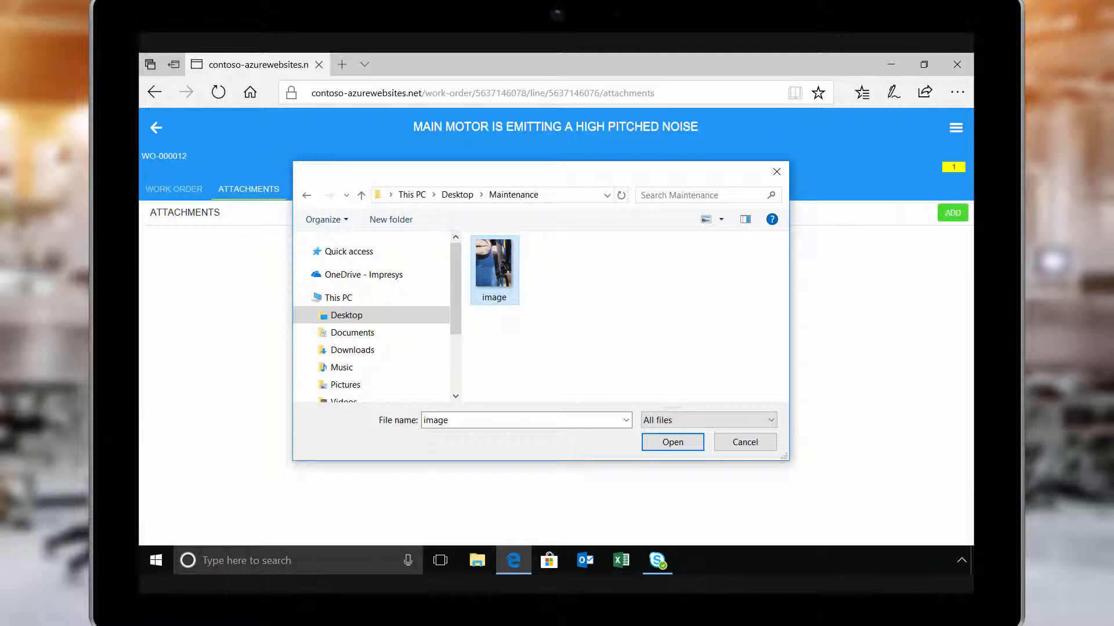
click(671, 442)
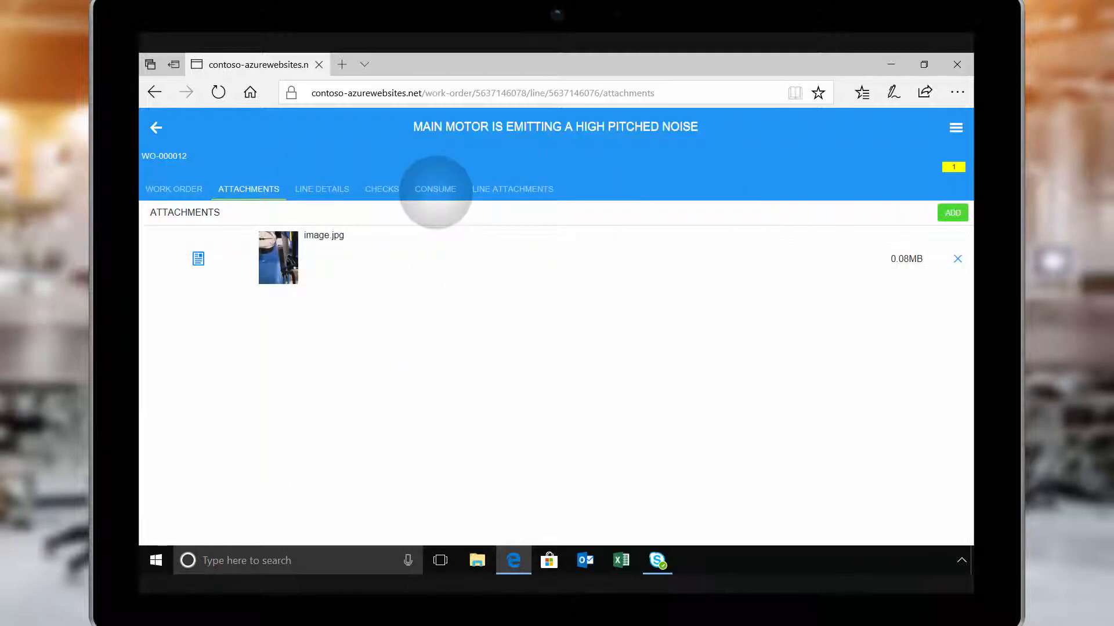
Register one hour of worked time on 11/13/2017 from the forecast
click(434, 190)
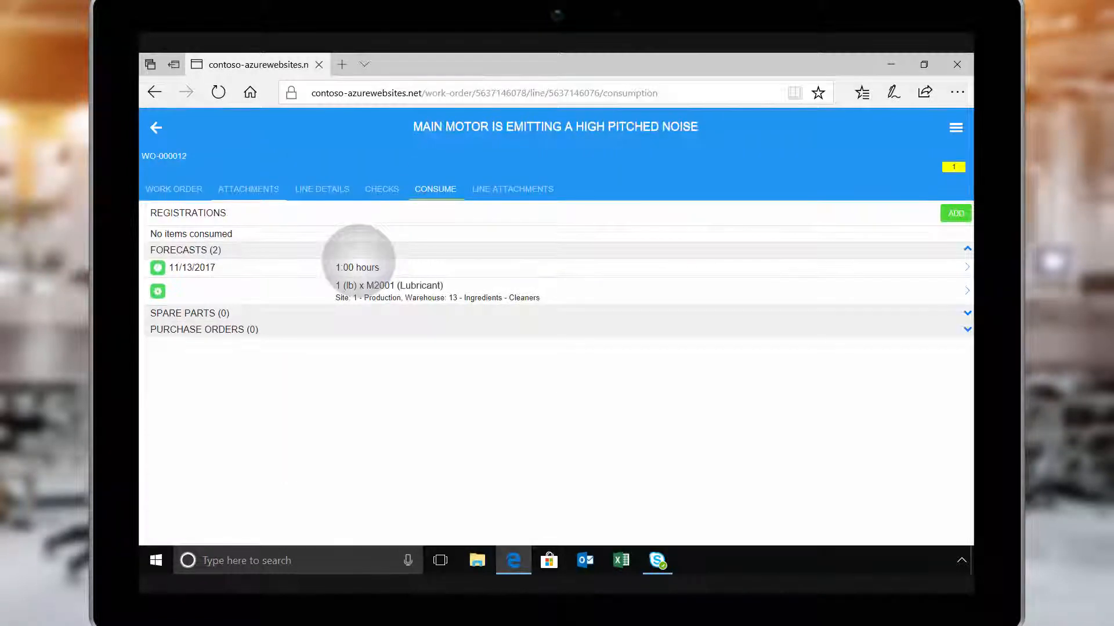
click(358, 267)
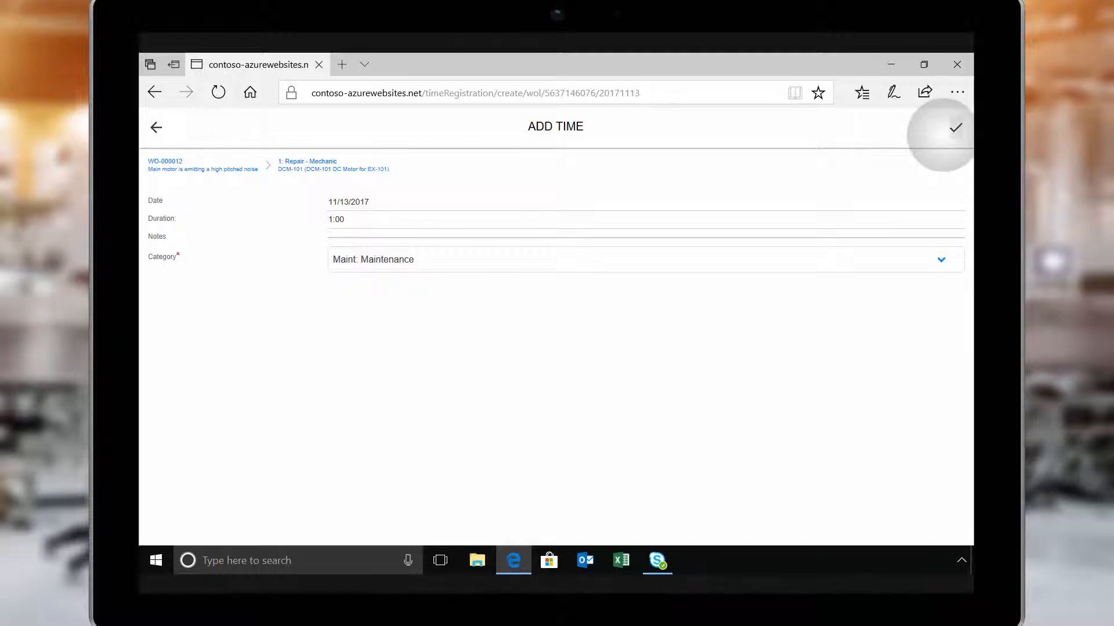
click(955, 127)
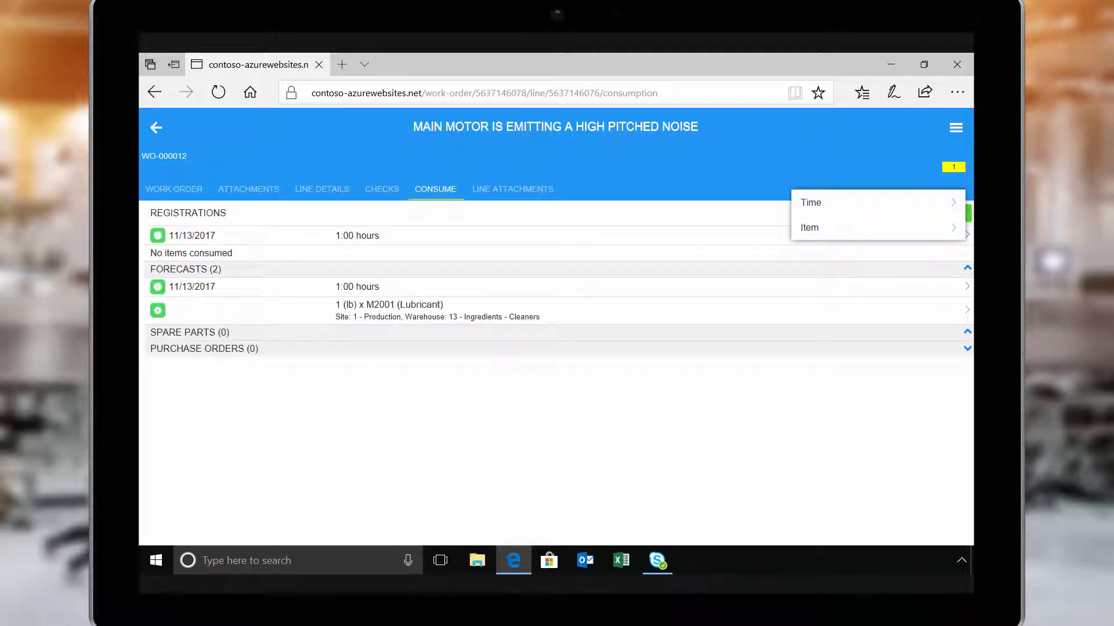
Register one consumed M2000 switch and return to the work order overview
click(809, 227)
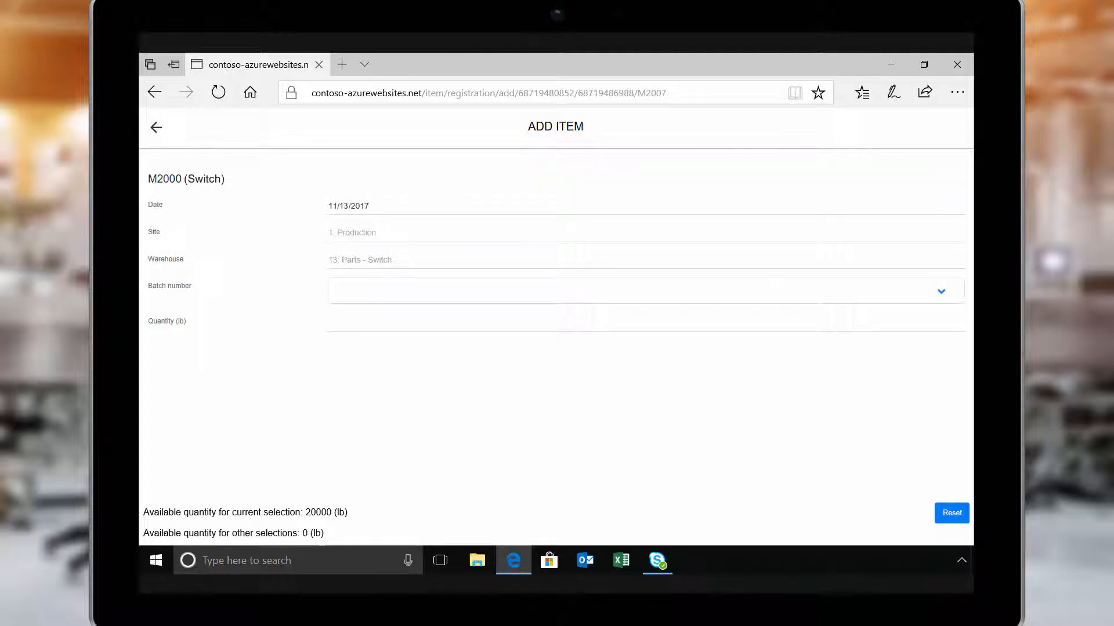
click(156, 127)
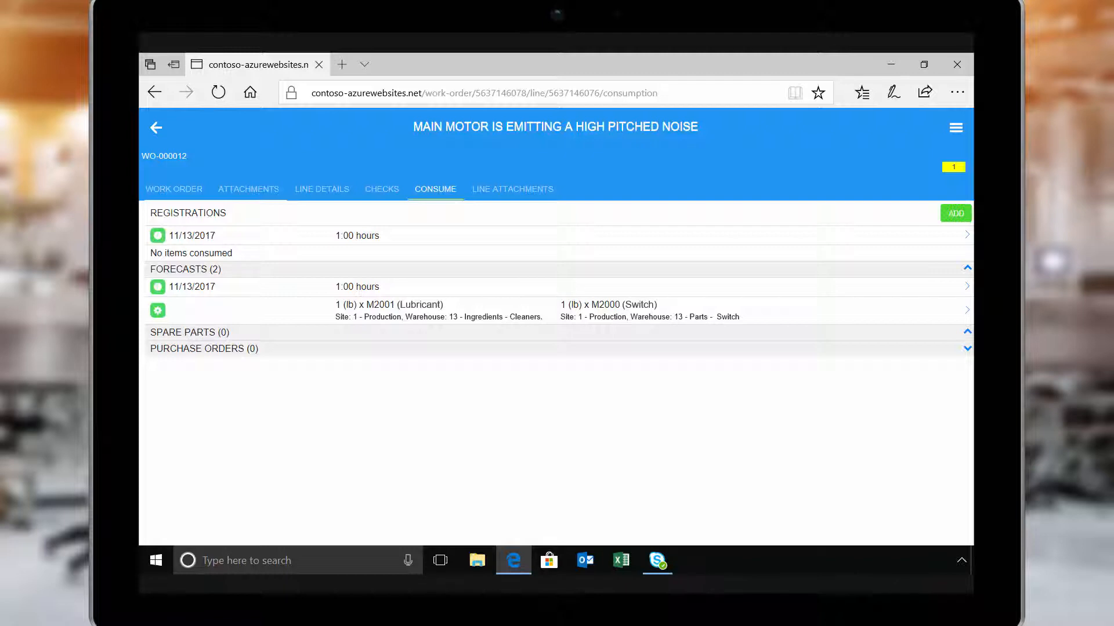
click(173, 189)
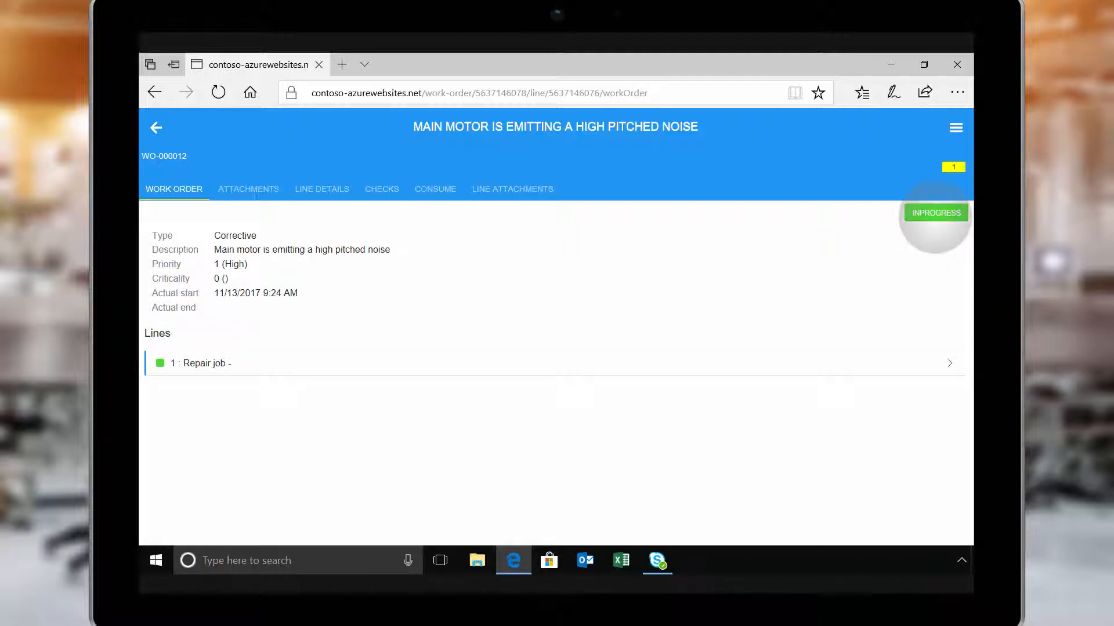
Move WO-000012 to Ended at 9:57 AM, then to Finished
click(936, 212)
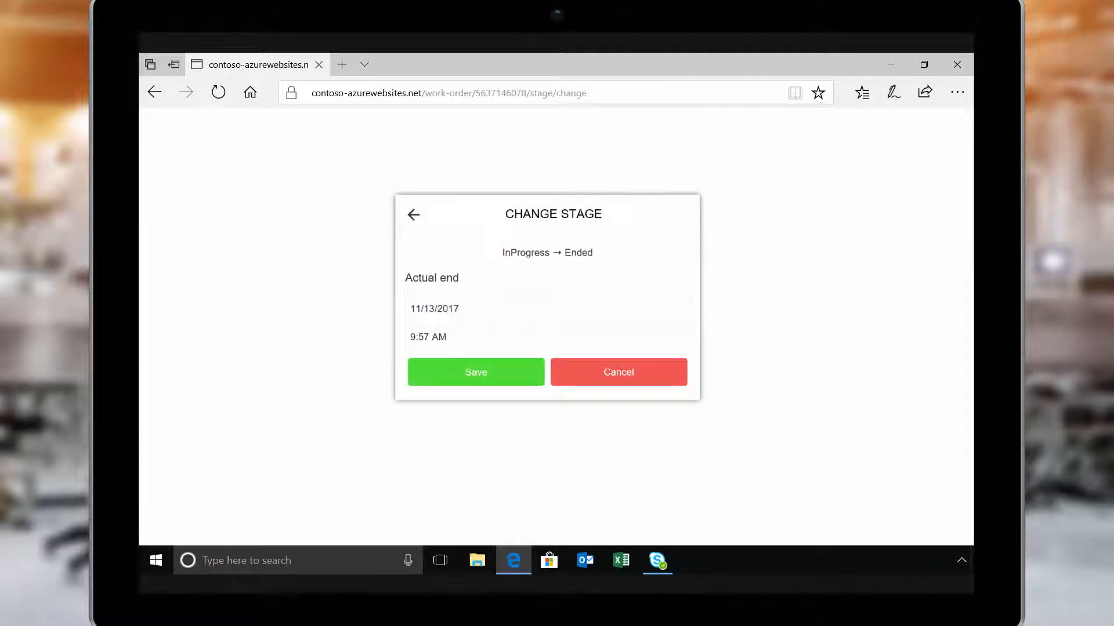
click(475, 372)
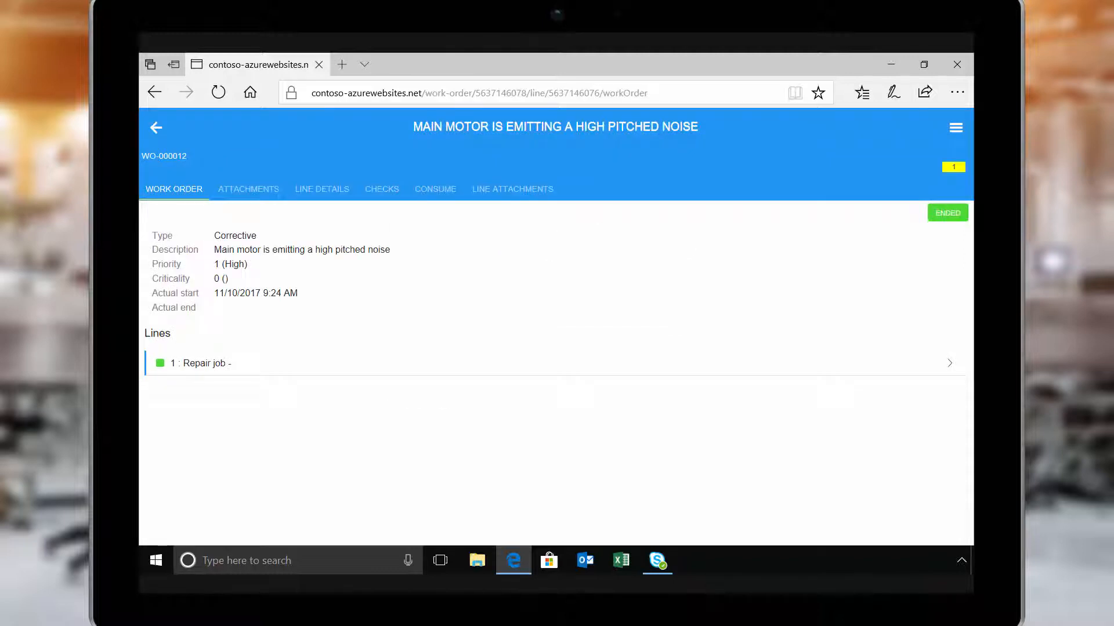
click(947, 212)
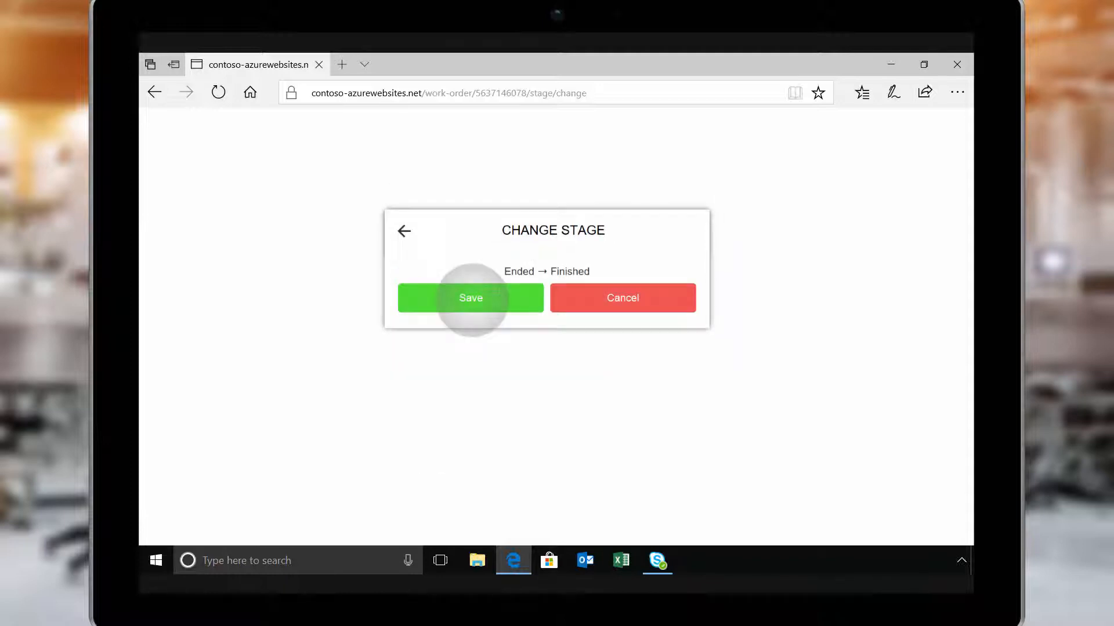
click(470, 298)
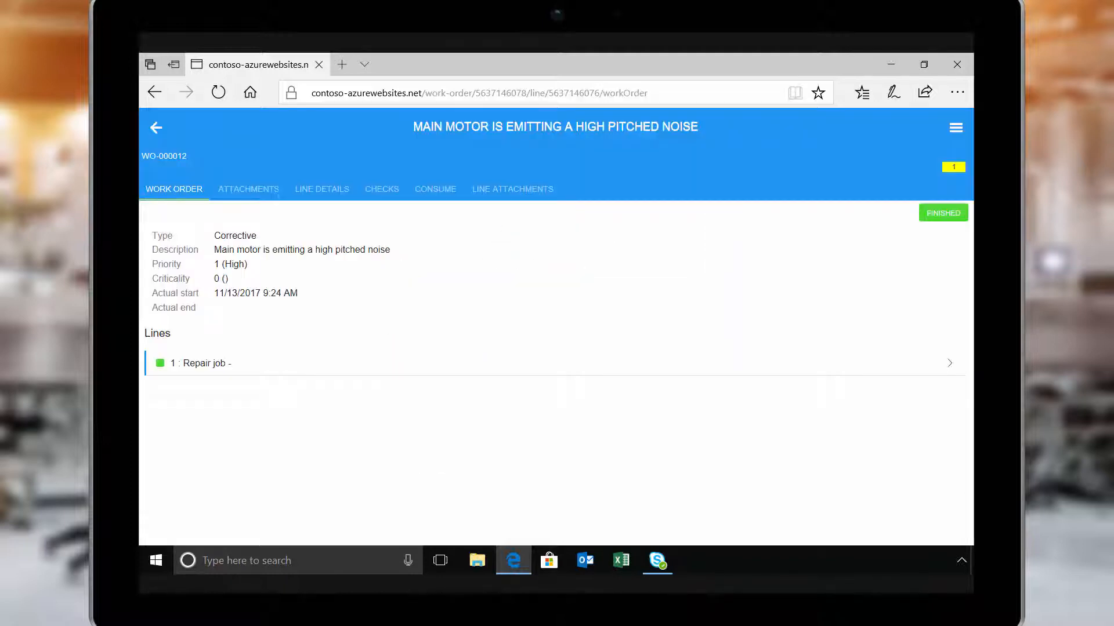